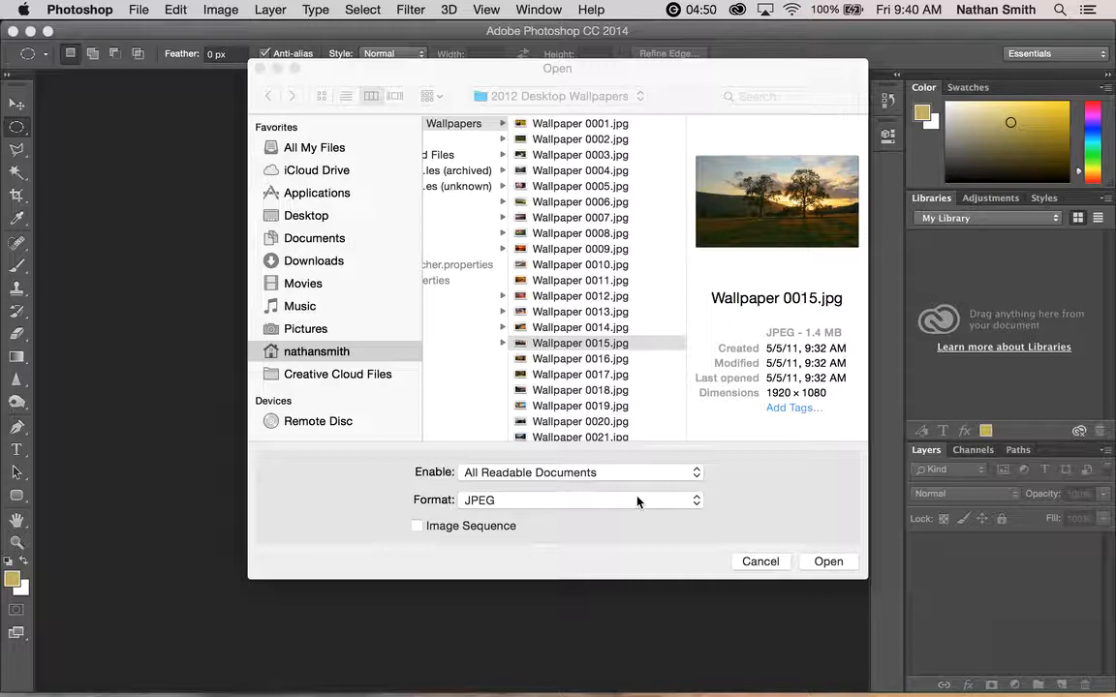
mouse_move(795, 523)
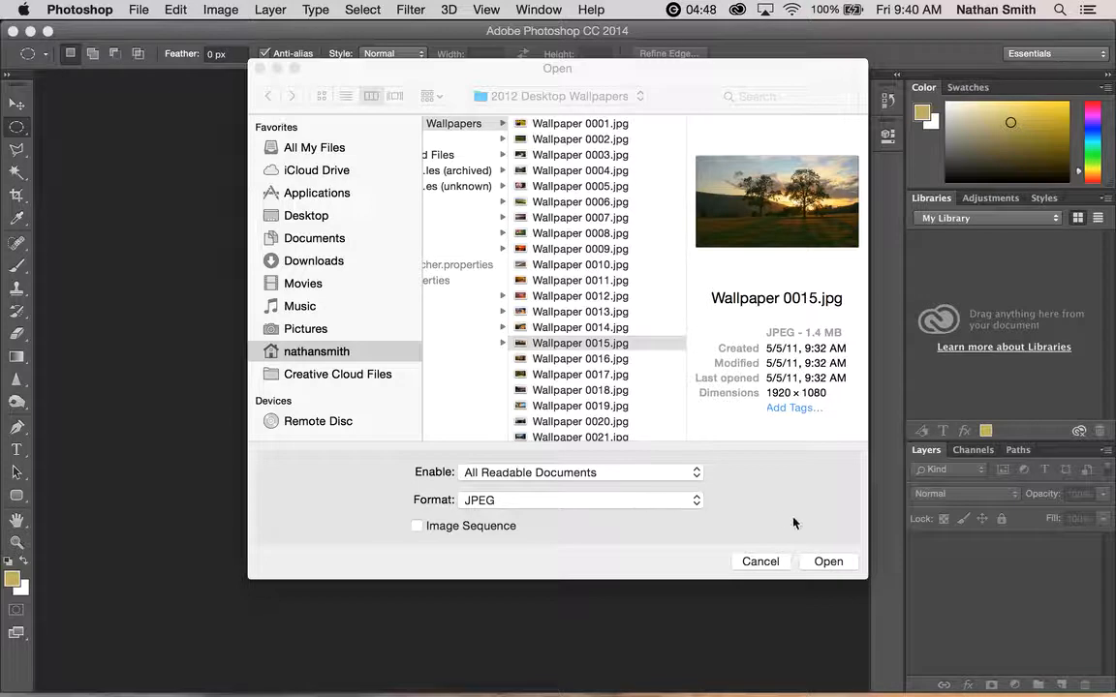
Select Wallpaper 0015.jpg in the 2012 Desktop Wallpapers folder.
click(581, 342)
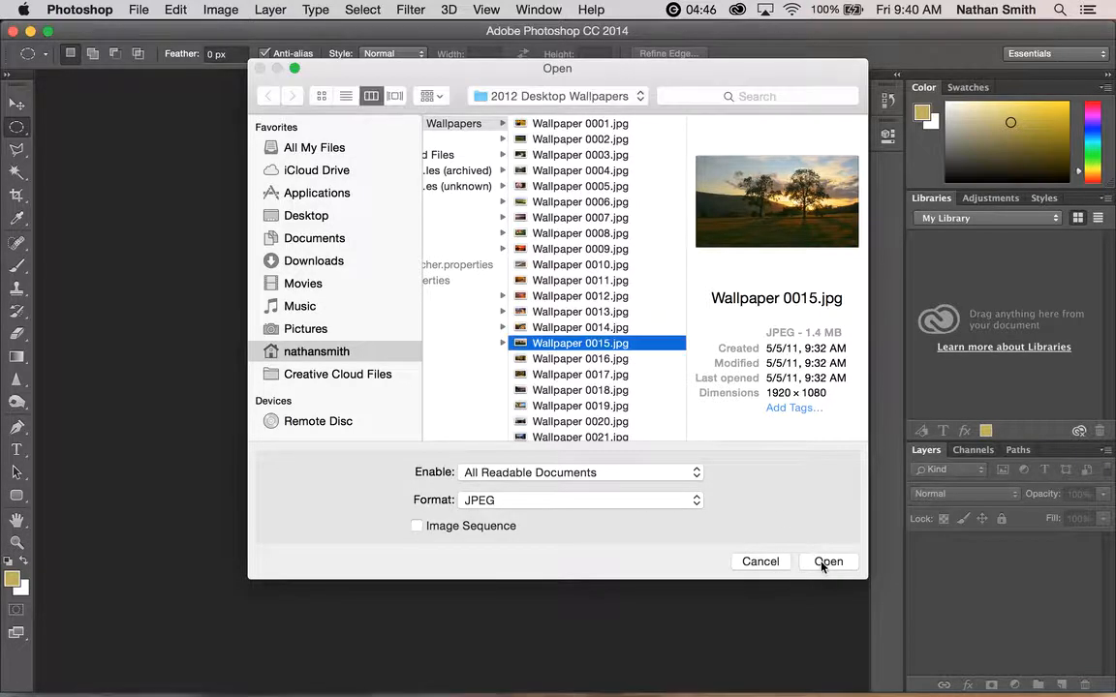
Open Wallpaper 0015.jpg as a new document shown at 66.7%.
click(829, 562)
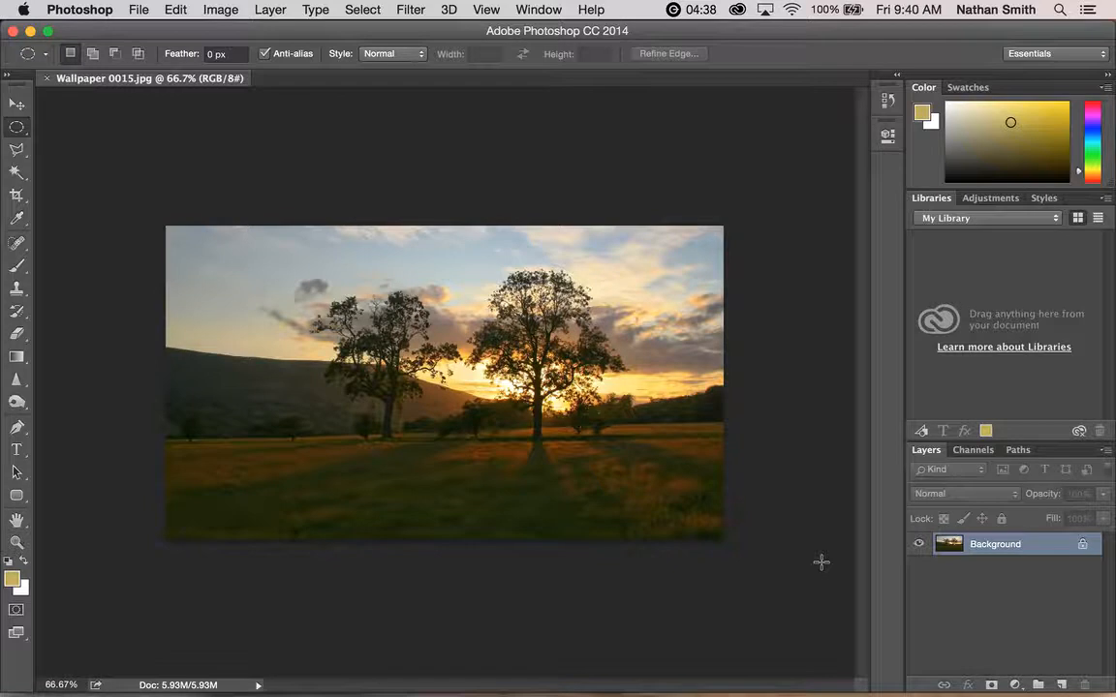
mouse_move(422, 600)
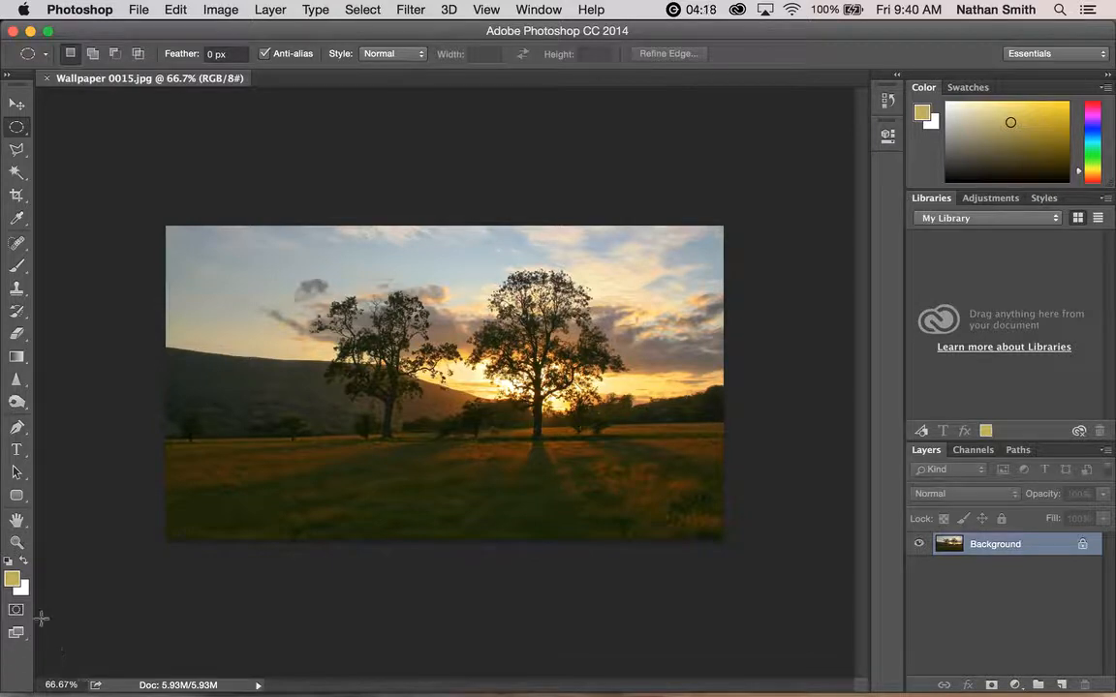
mouse_move(16, 543)
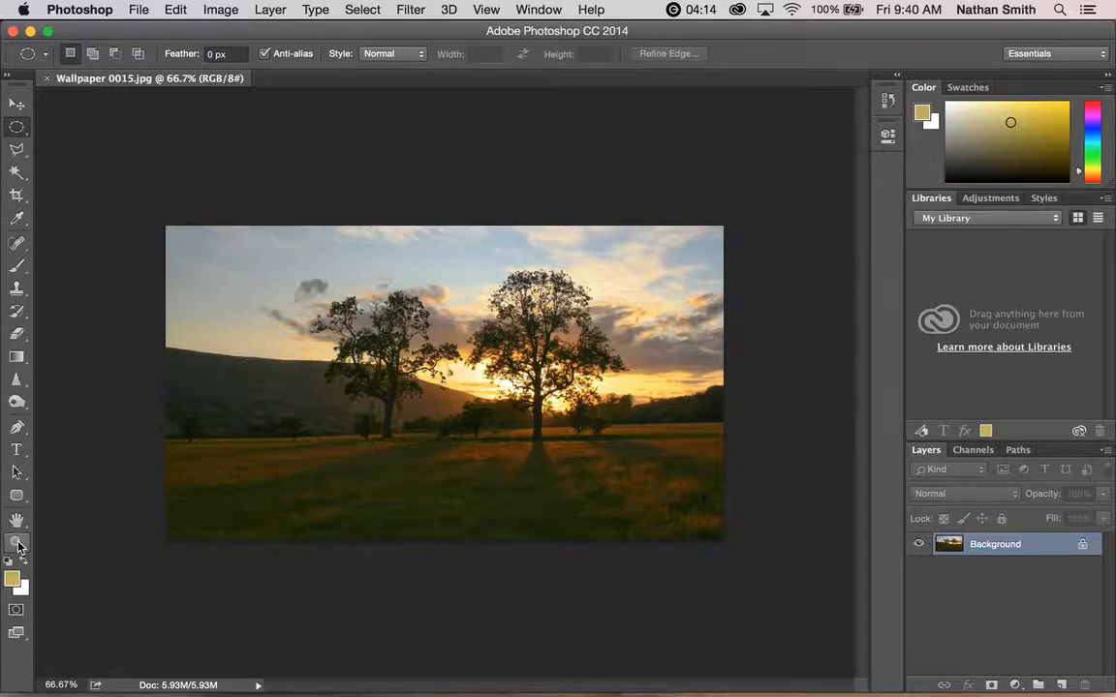
mouse_move(16, 542)
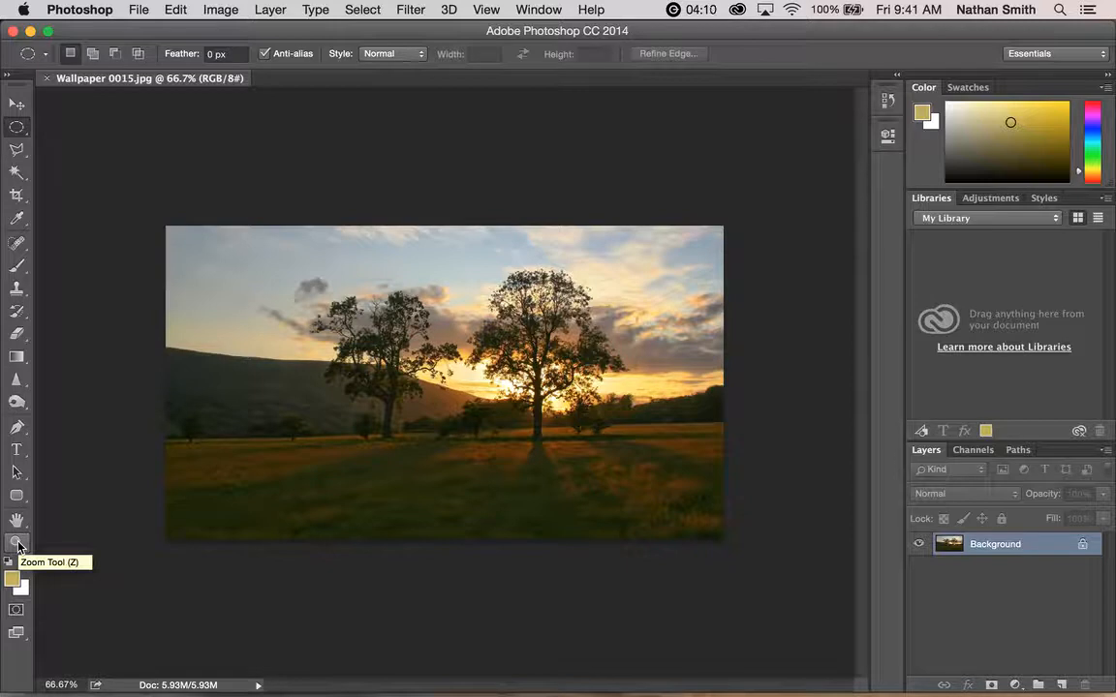
Activate the Zoom Tool to magnify into the sky and back out to 66.7%.
click(16, 542)
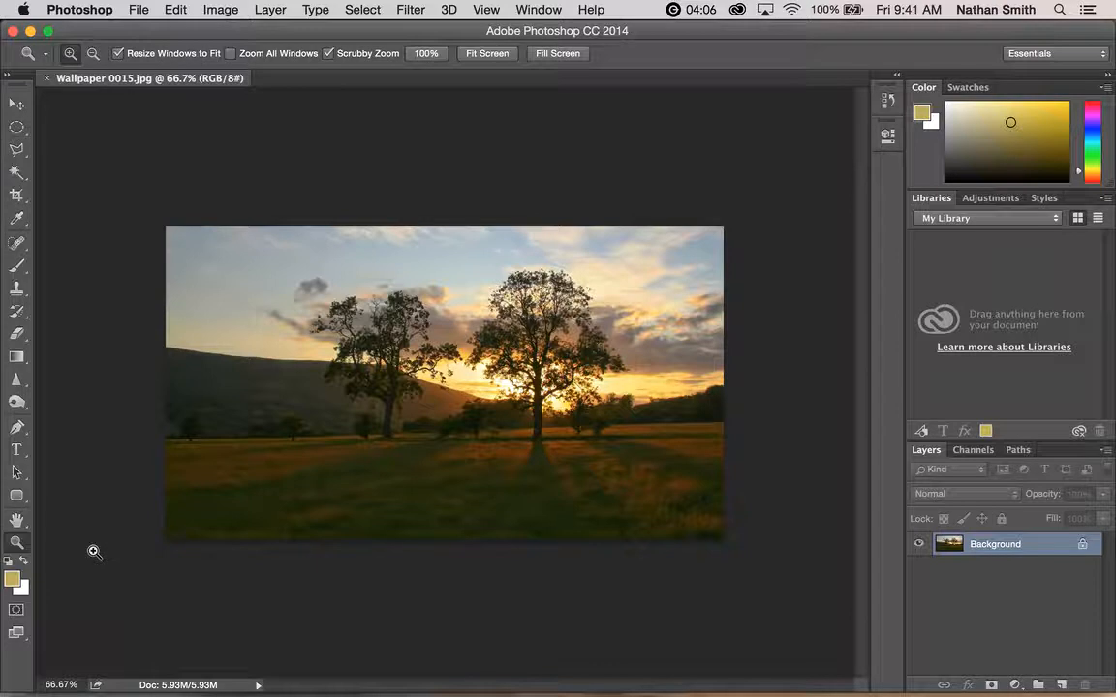
mouse_move(414, 376)
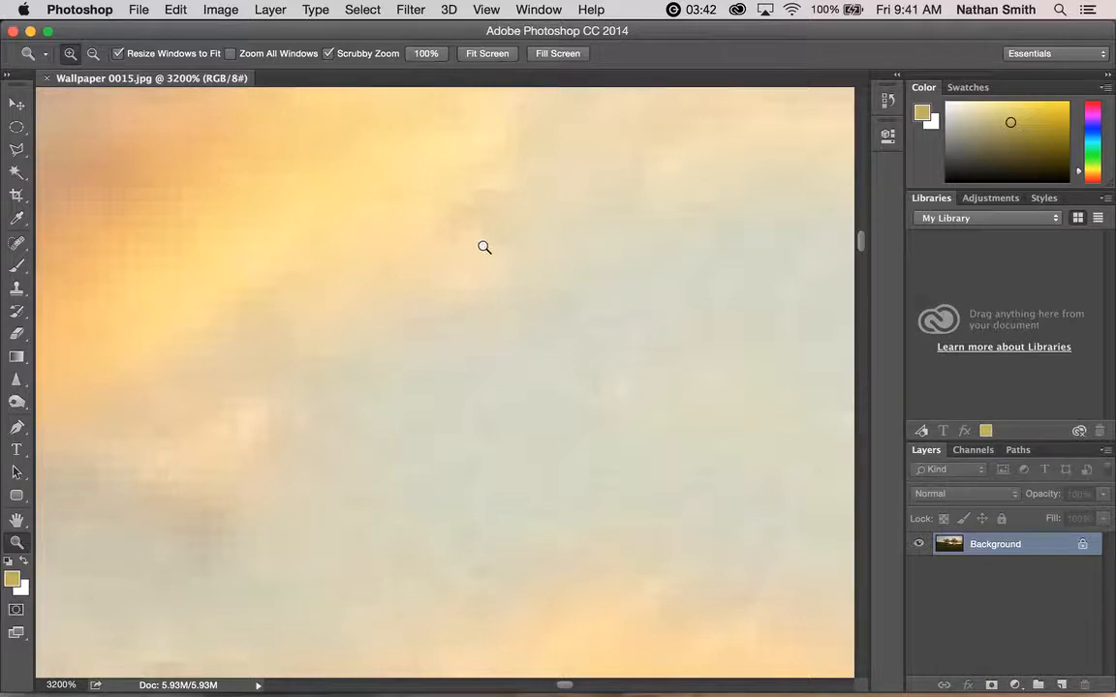
mouse_move(477, 241)
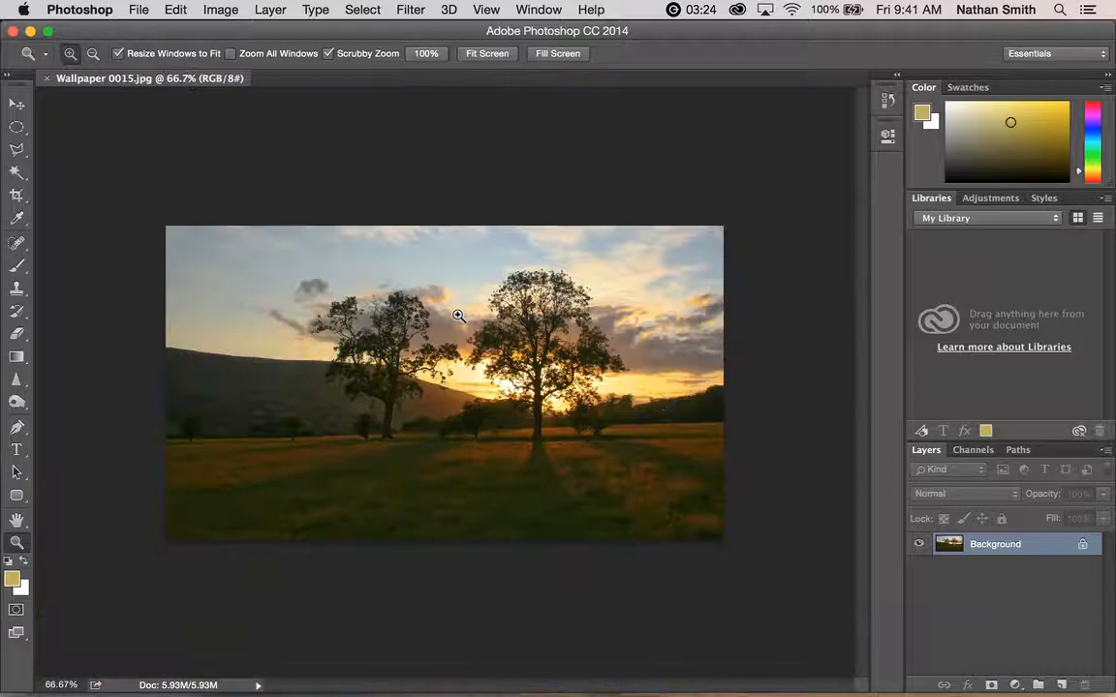
mouse_move(333, 391)
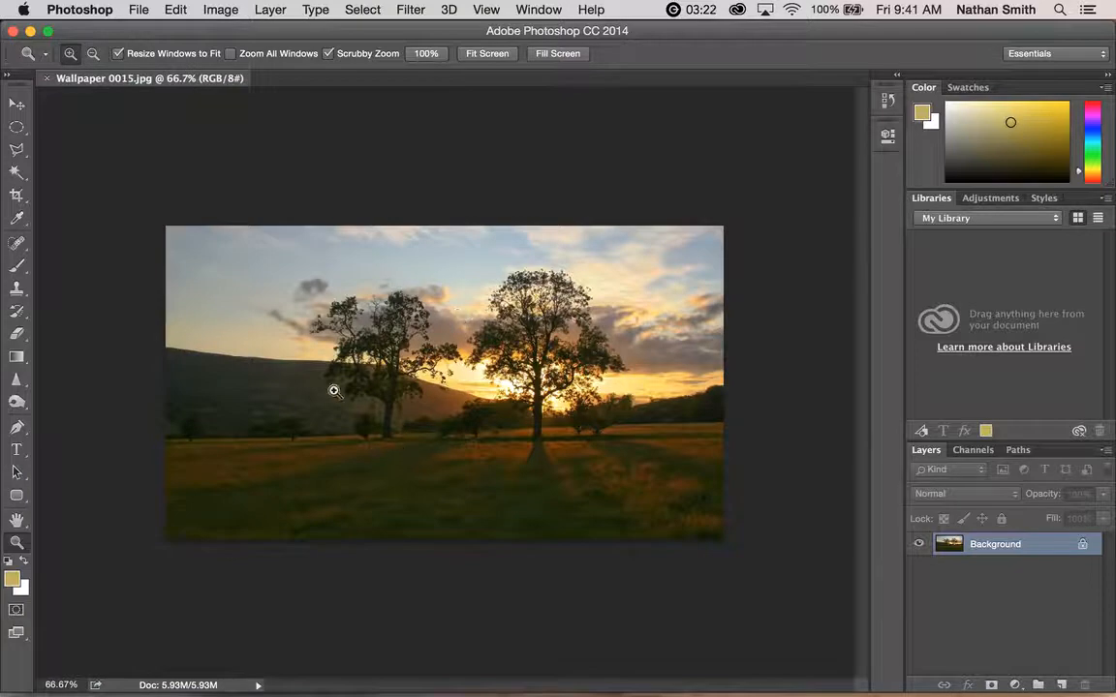
mouse_move(419, 382)
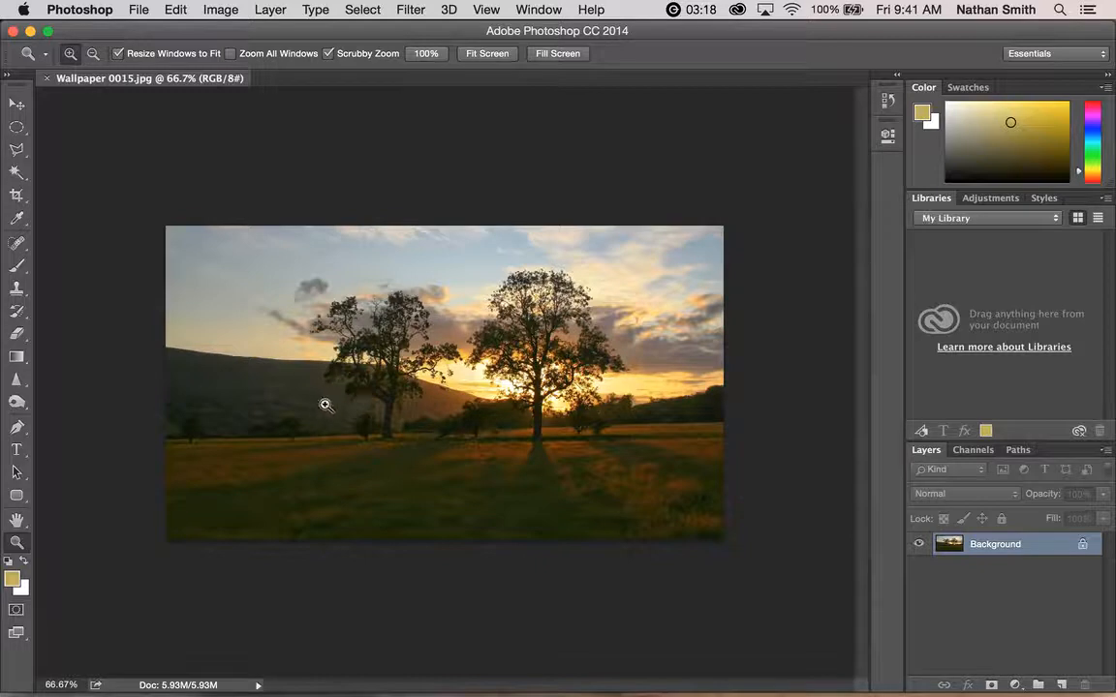
mouse_move(473, 428)
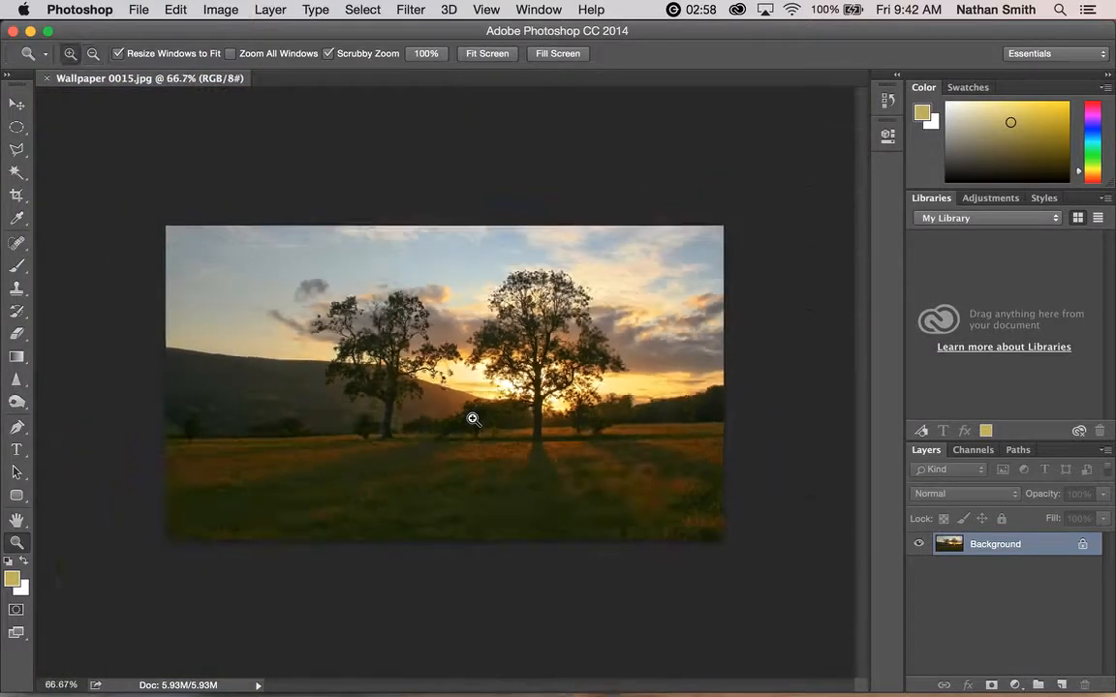
mouse_move(509, 357)
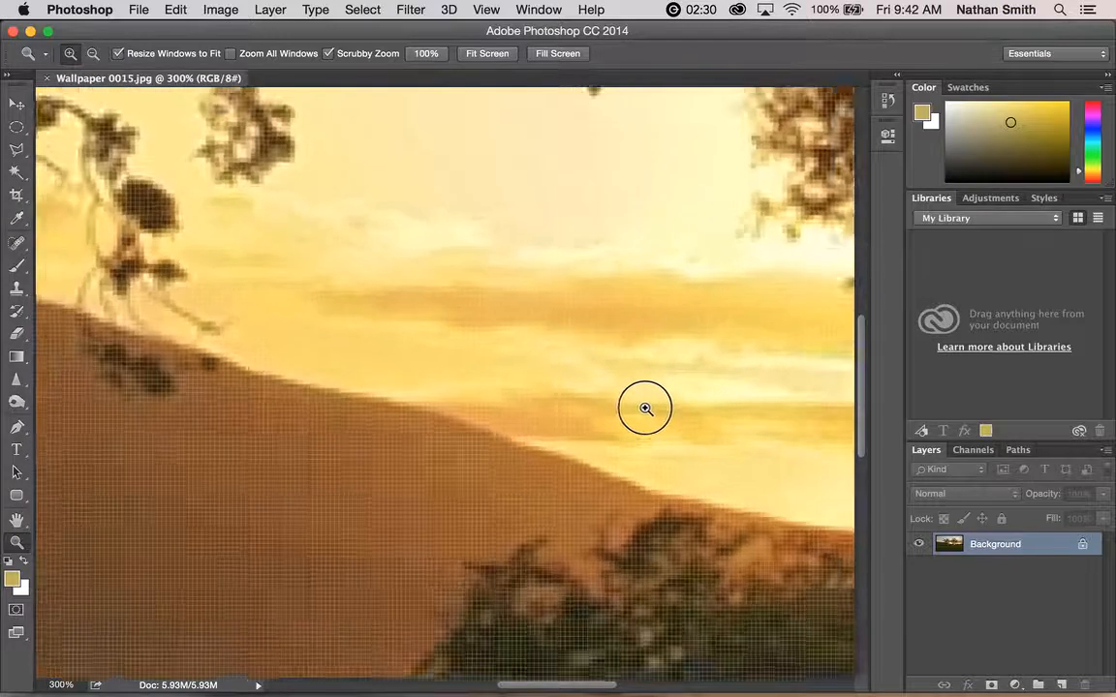
Scrubby-zoom into the hillside behind the trees to about 300%.
click(645, 406)
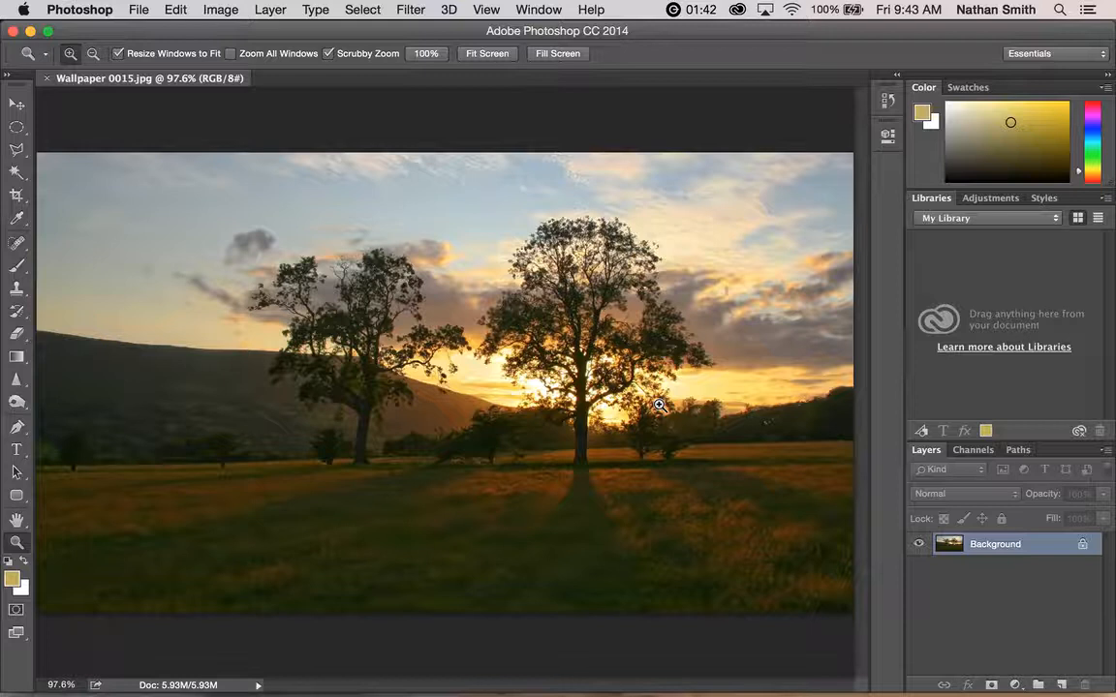
mouse_move(666, 411)
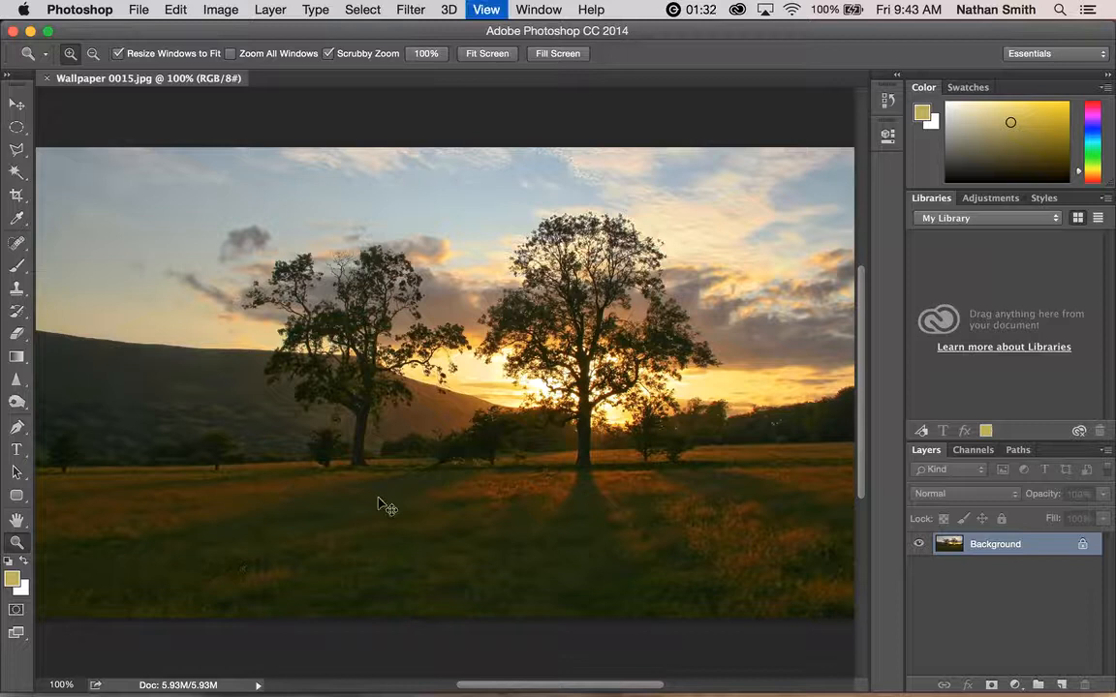
click(453, 430)
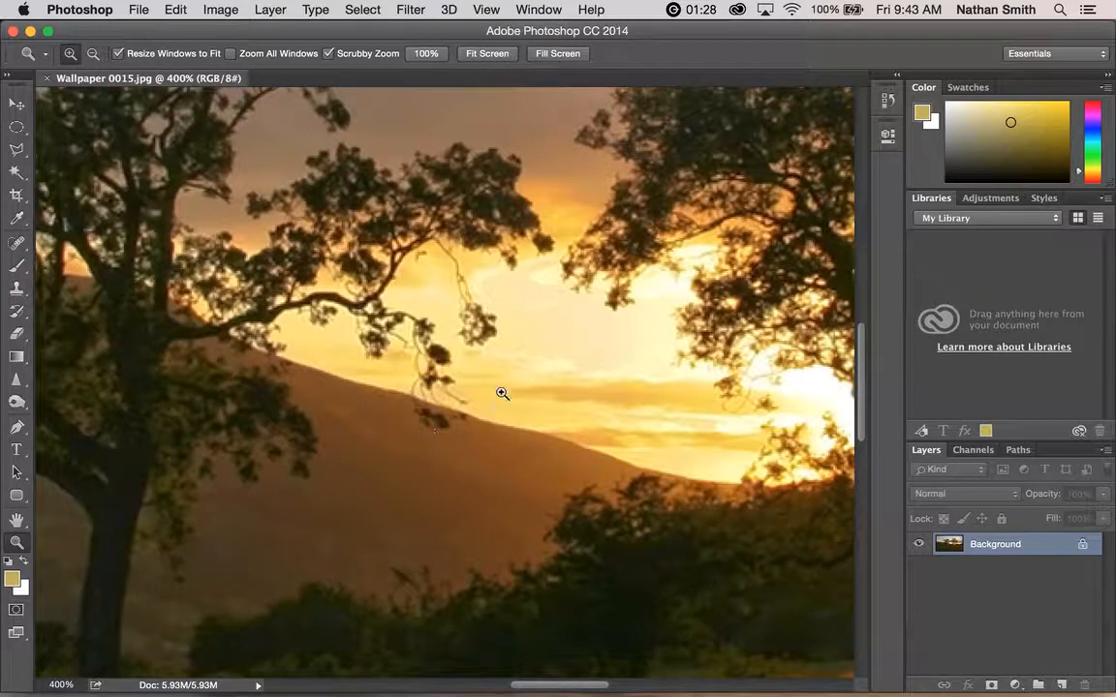
mouse_move(504, 322)
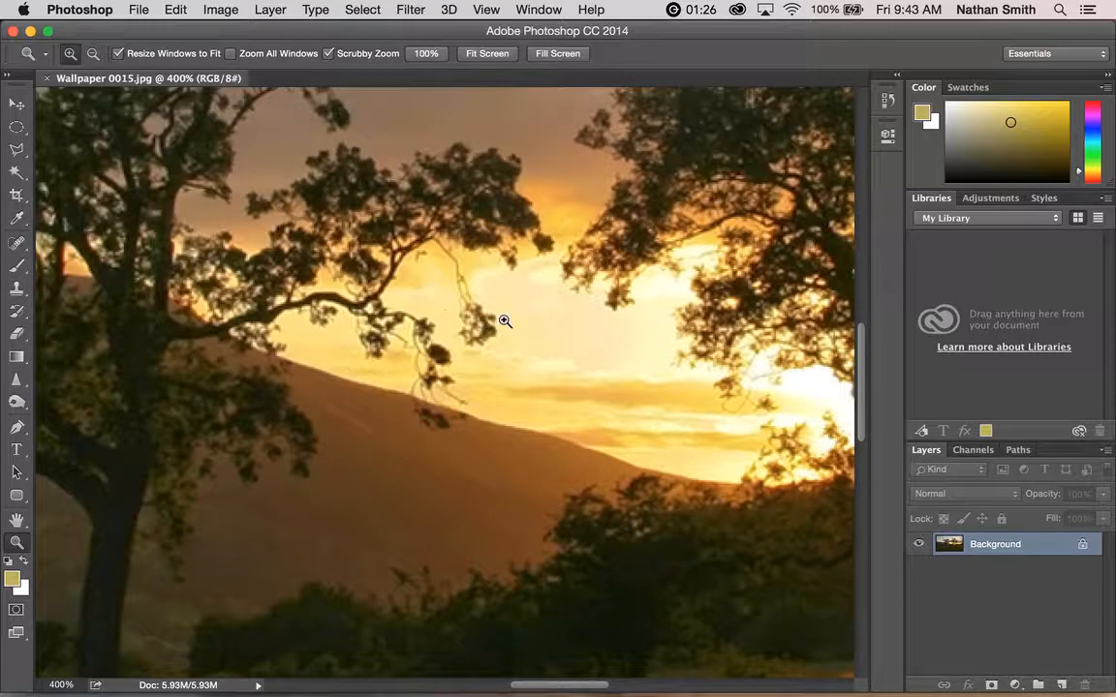
mouse_move(543, 322)
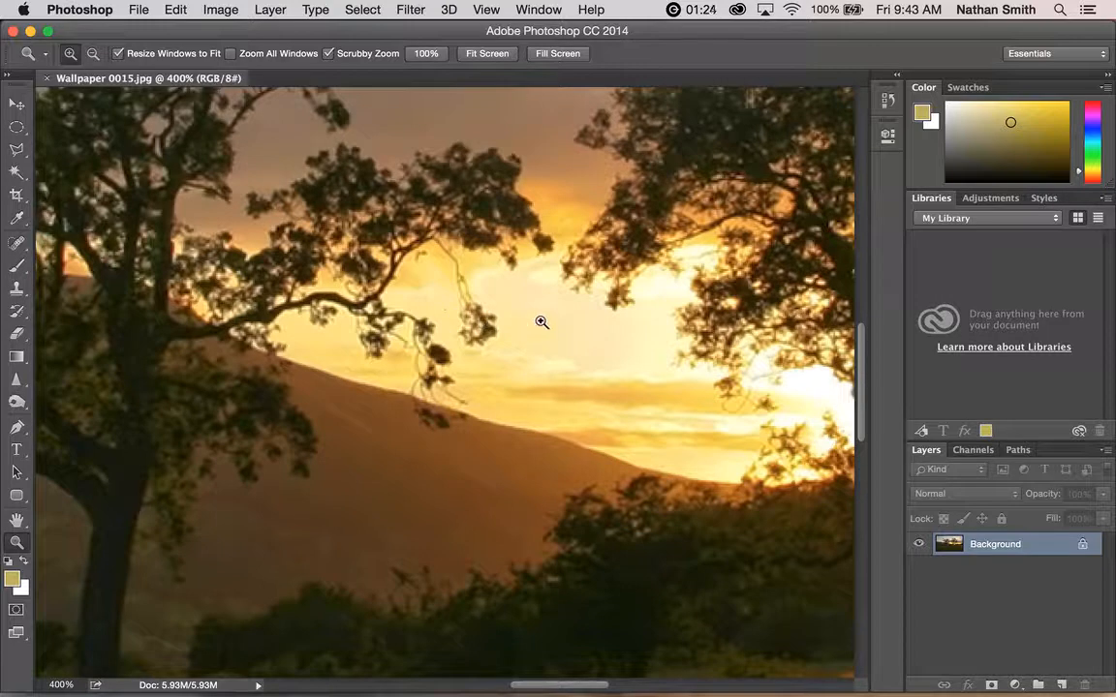
mouse_move(604, 361)
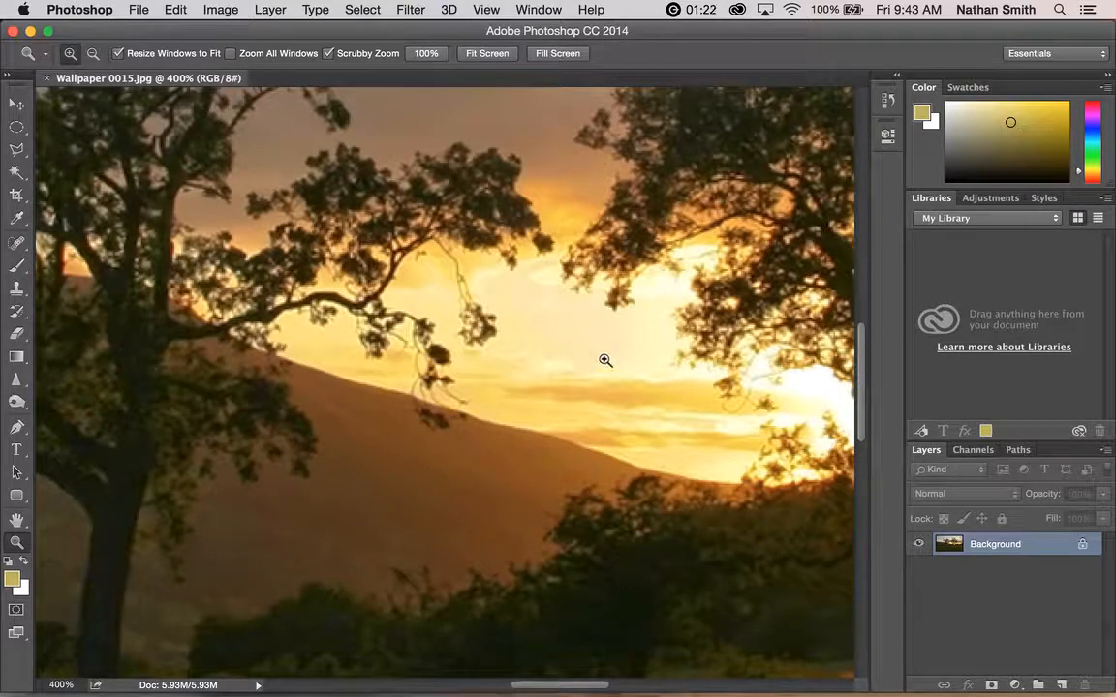
mouse_move(596, 348)
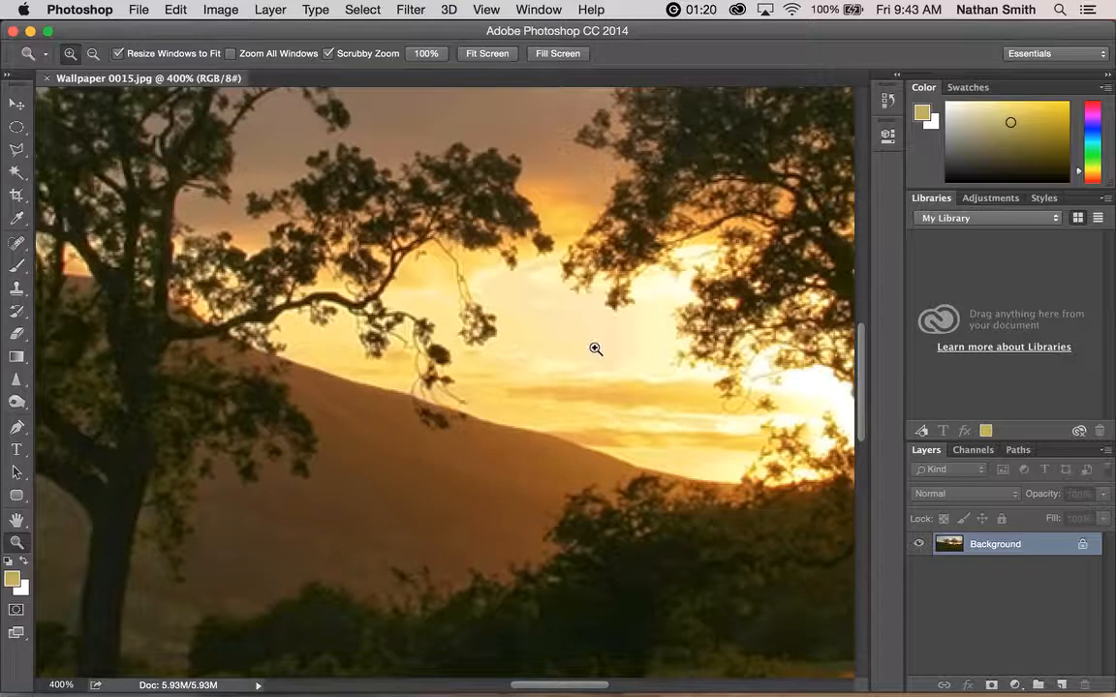
Bring the large central tree into view and pan up to its treetop with the Hand tool.
drag(597, 349, 240, 310)
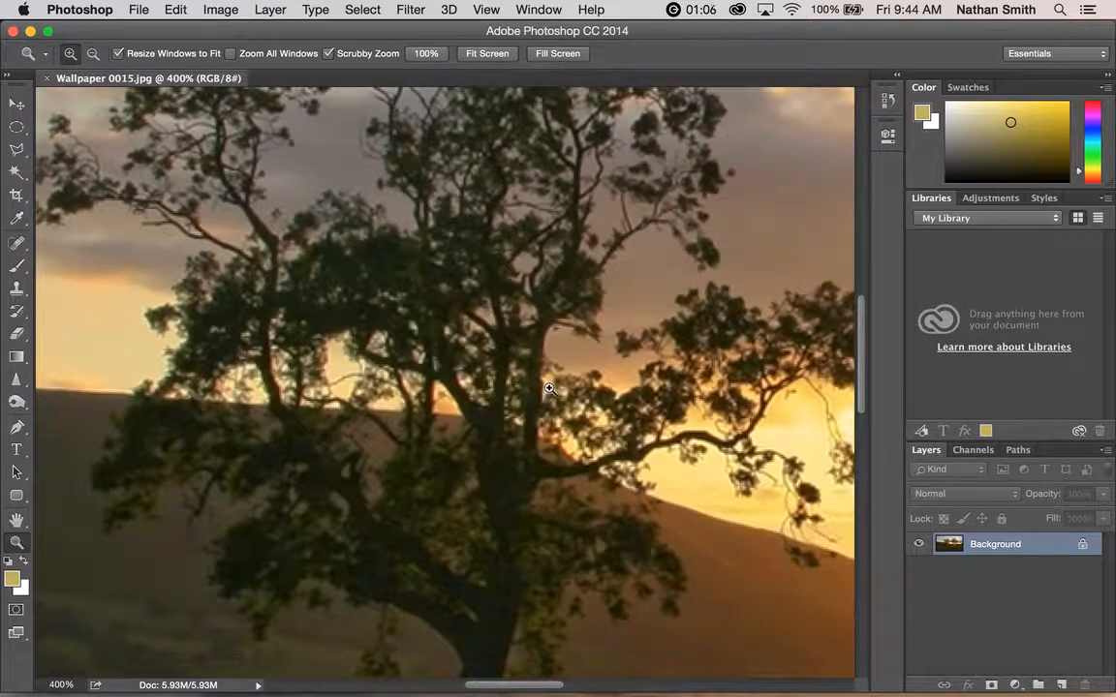
click(16, 521)
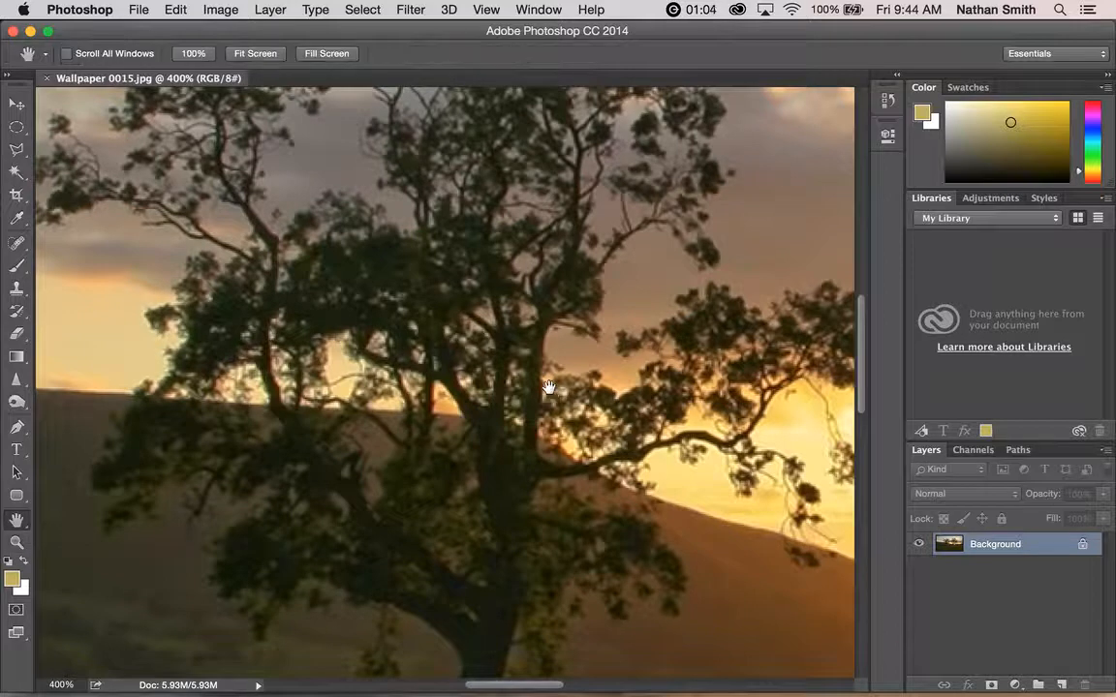
drag(550, 388, 407, 349)
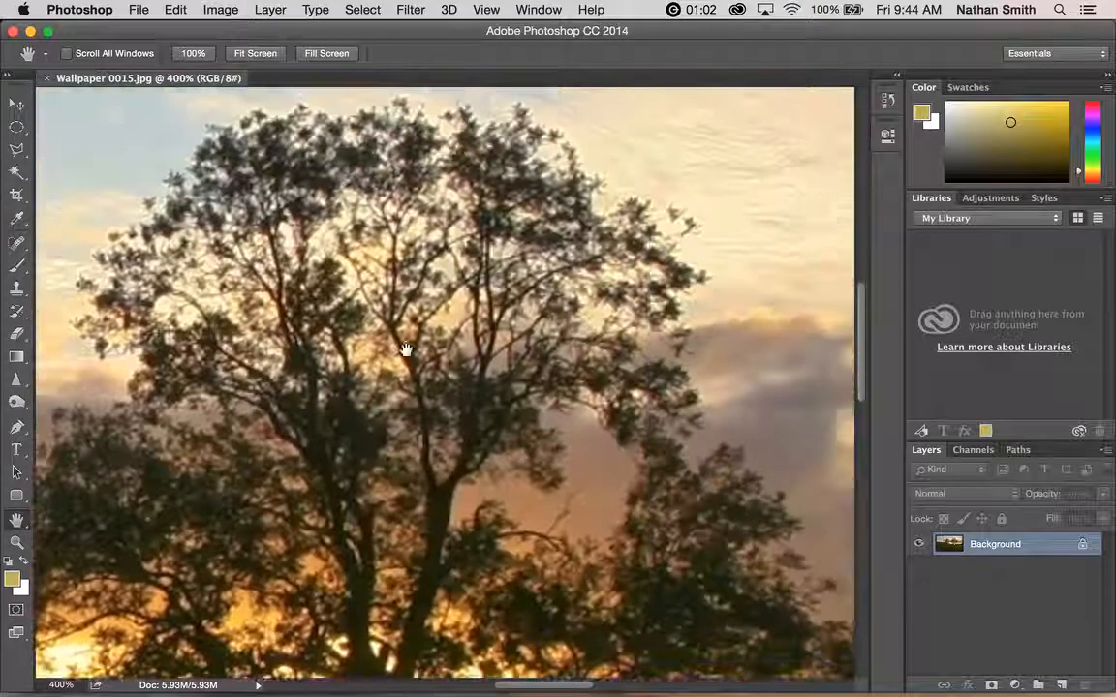
Pan across the open cloudy sky, the dark hillside and the trees against the clouds.
drag(407, 349, 523, 314)
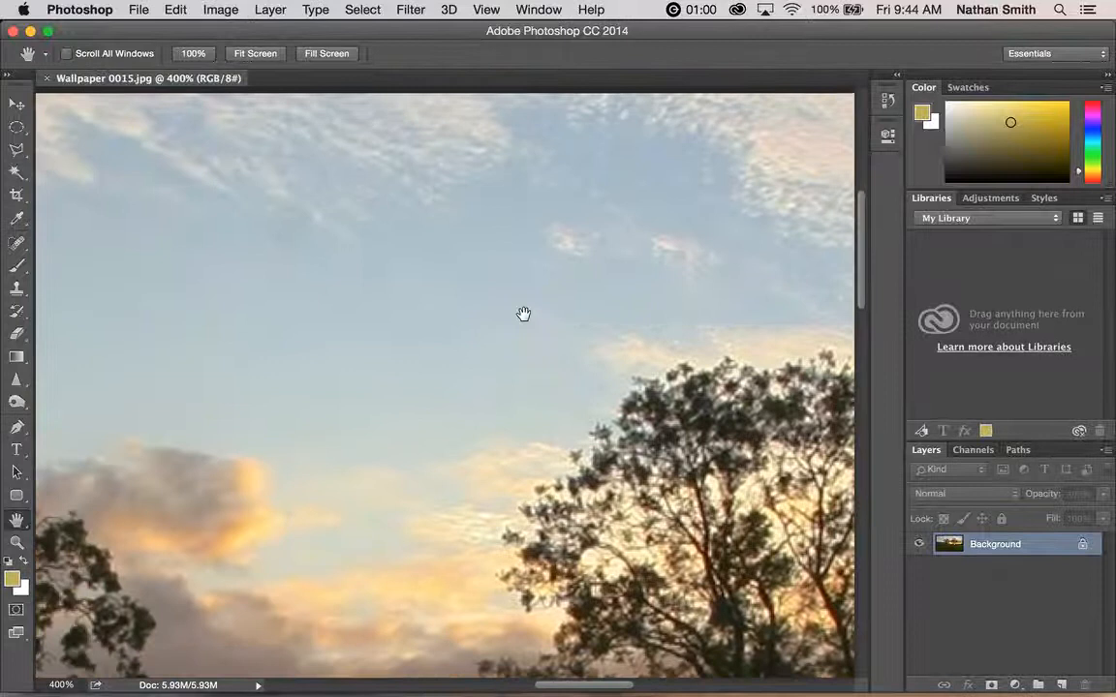
drag(523, 314, 670, 353)
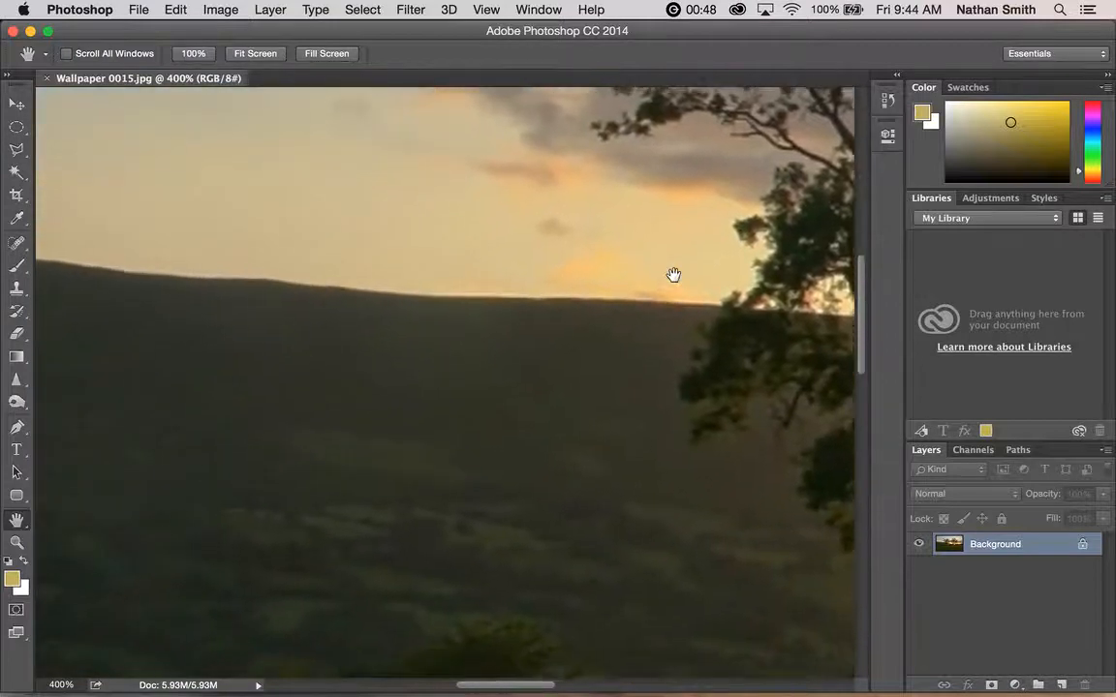
drag(674, 275, 409, 405)
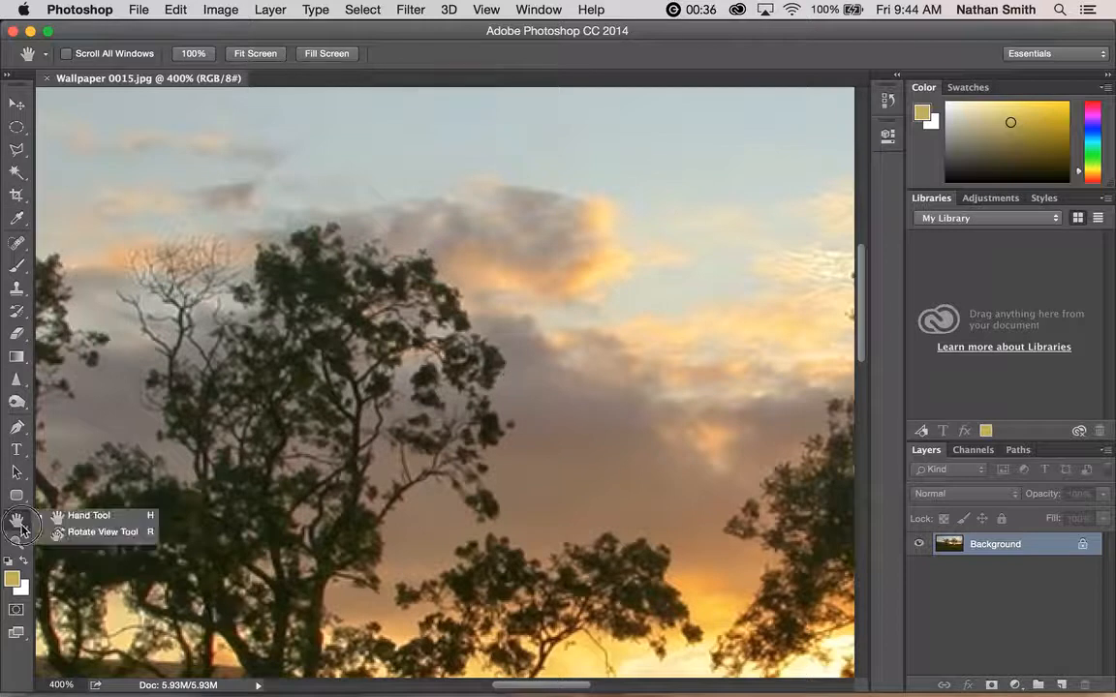
mouse_move(85, 531)
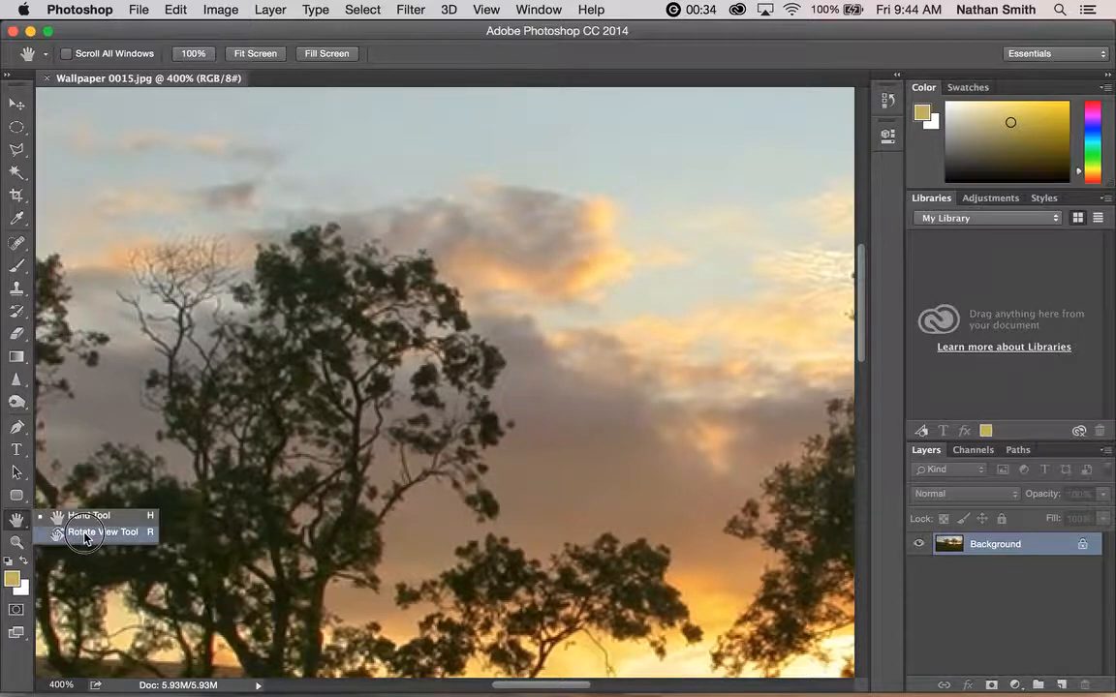
Tilt the canvas with the Rotate View tool, then reset the view so the whole photo sits upright.
click(103, 531)
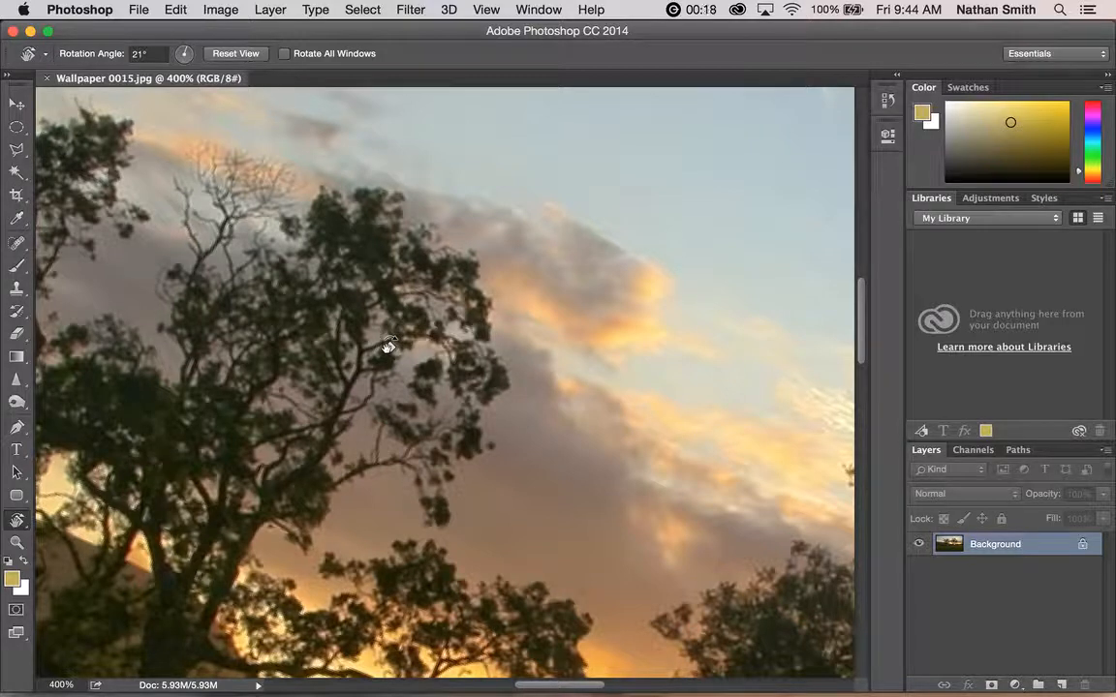
mouse_move(397, 333)
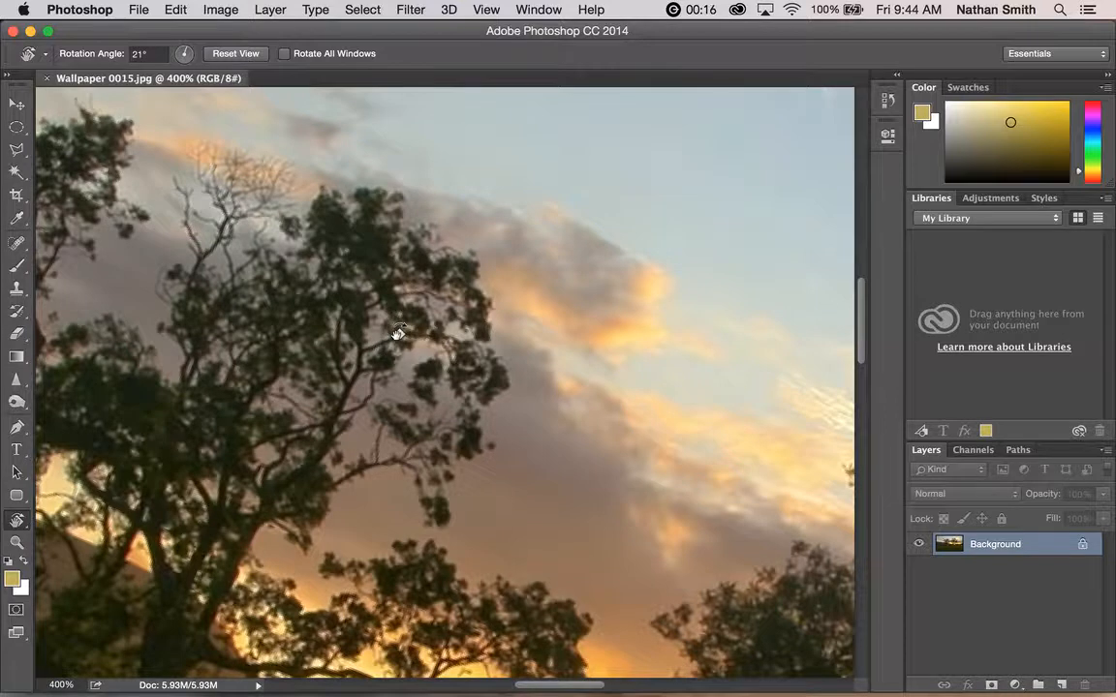
click(236, 54)
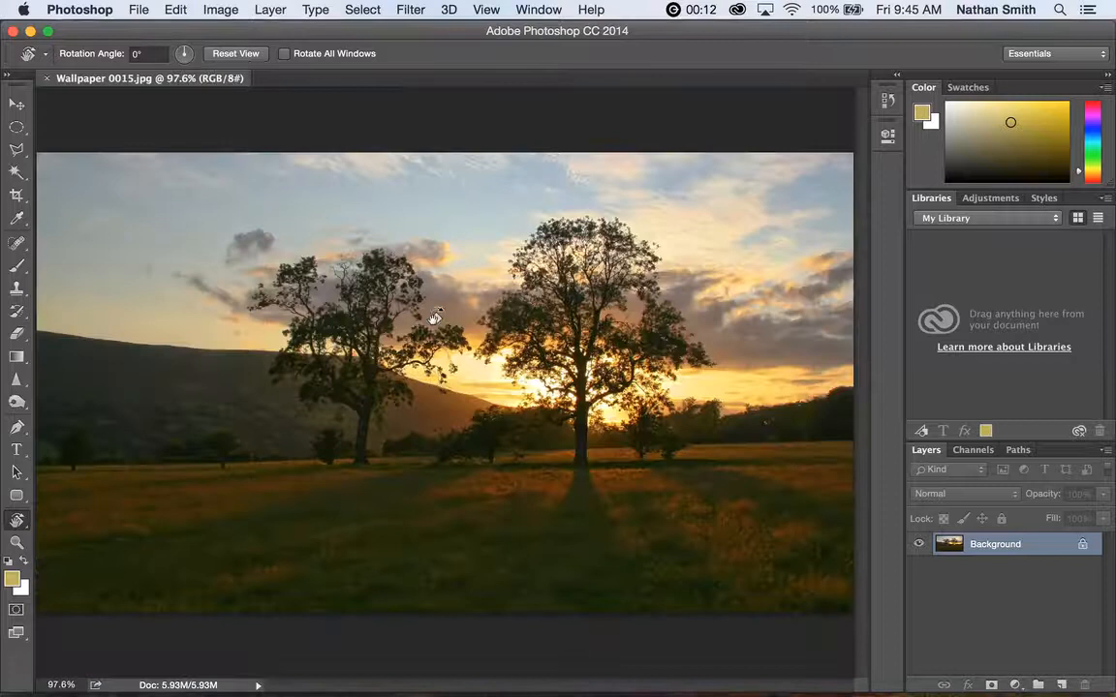
drag(436, 318, 364, 295)
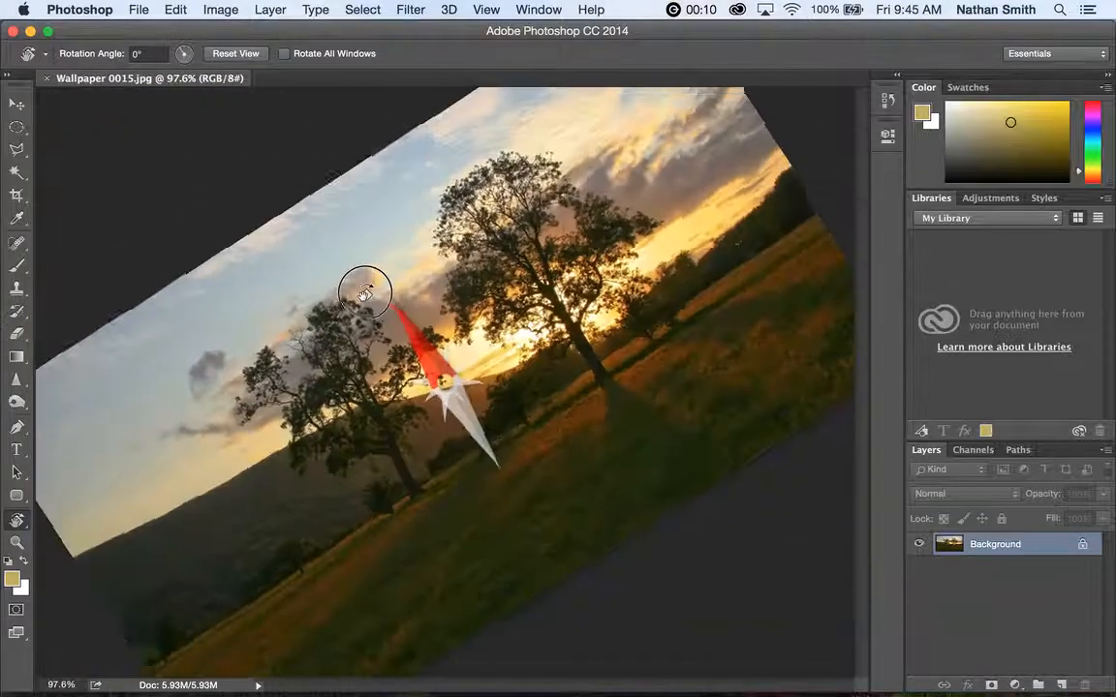
click(237, 54)
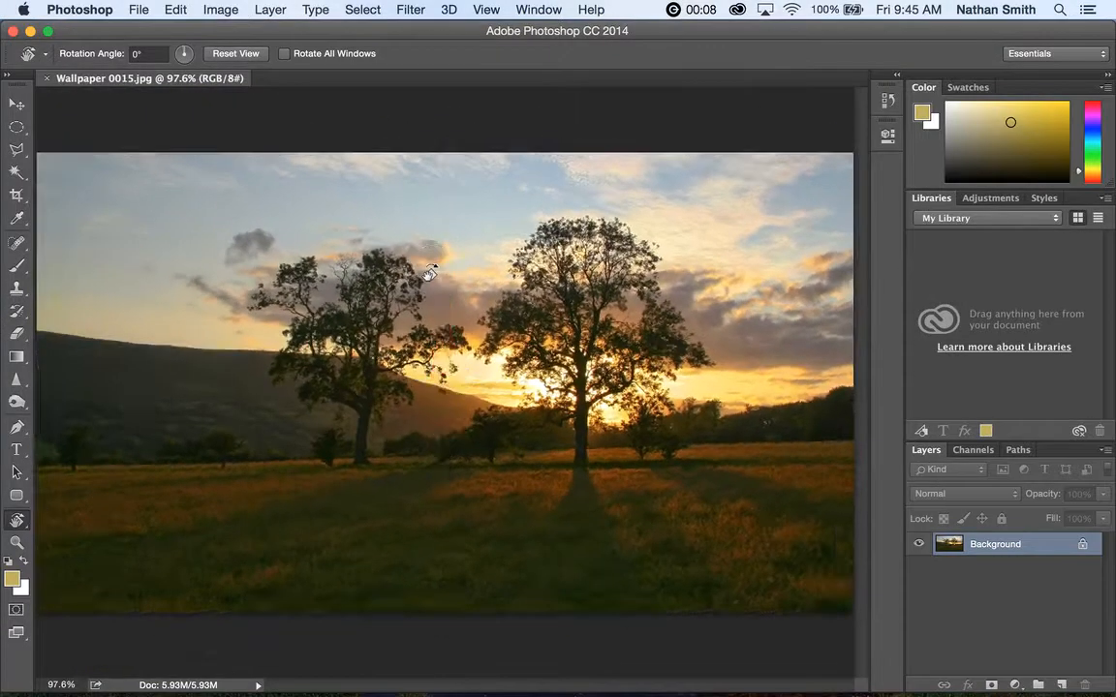